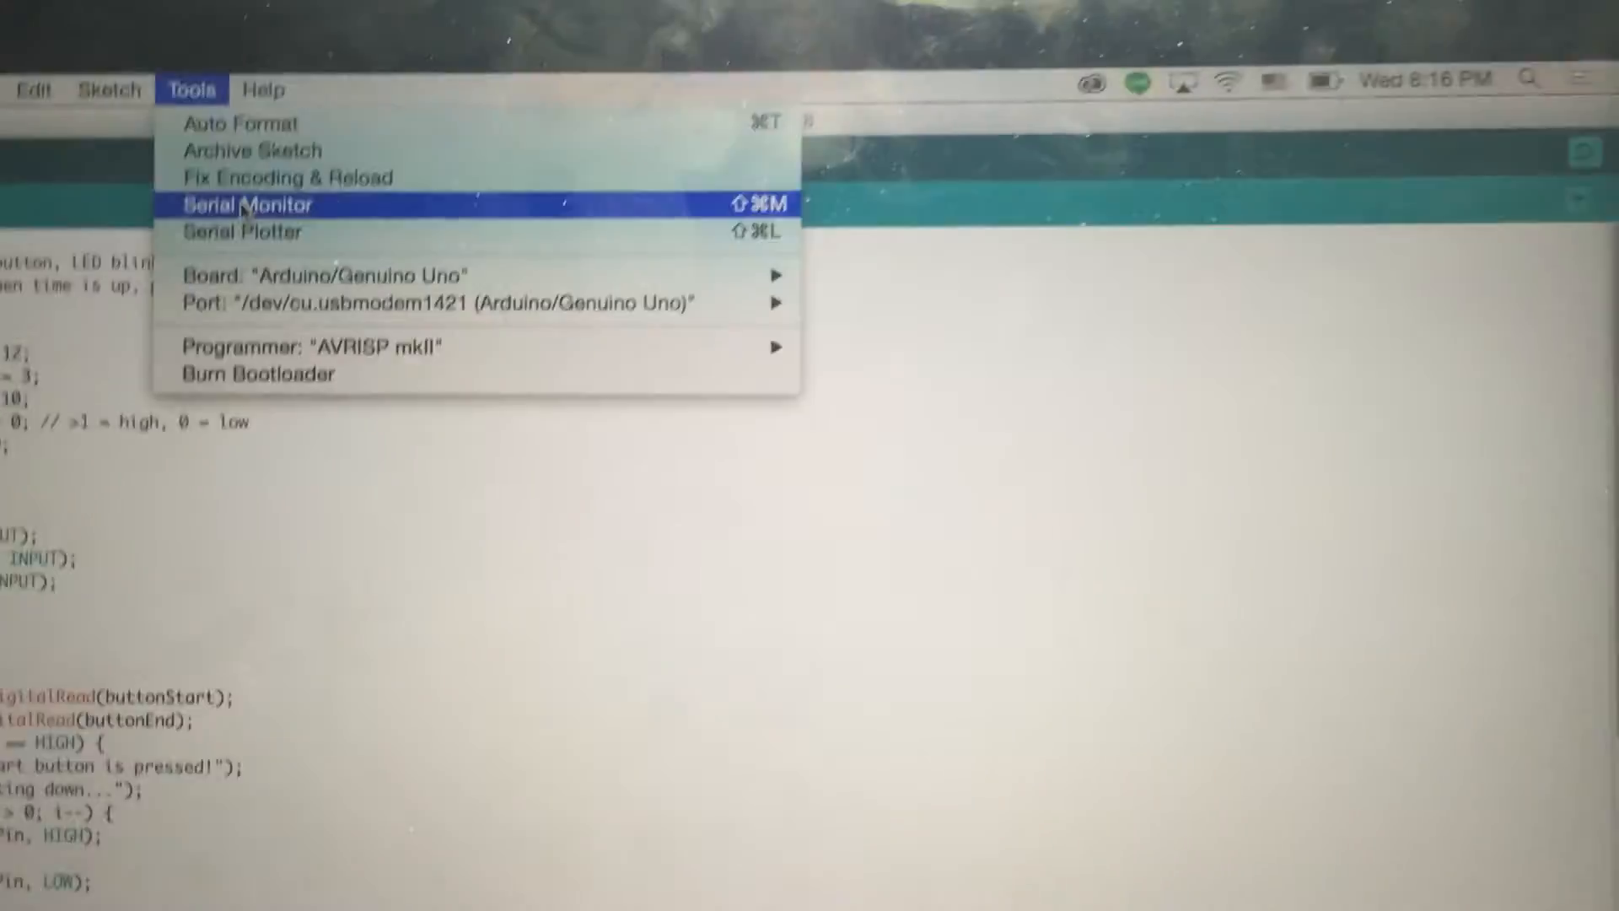
Open the Serial Monitor for the Arduino/Genuino Uno on /dev/cu.usbmodem1421 at 9600 baud
{"action": "left_click", "coordinate": [246, 204]}
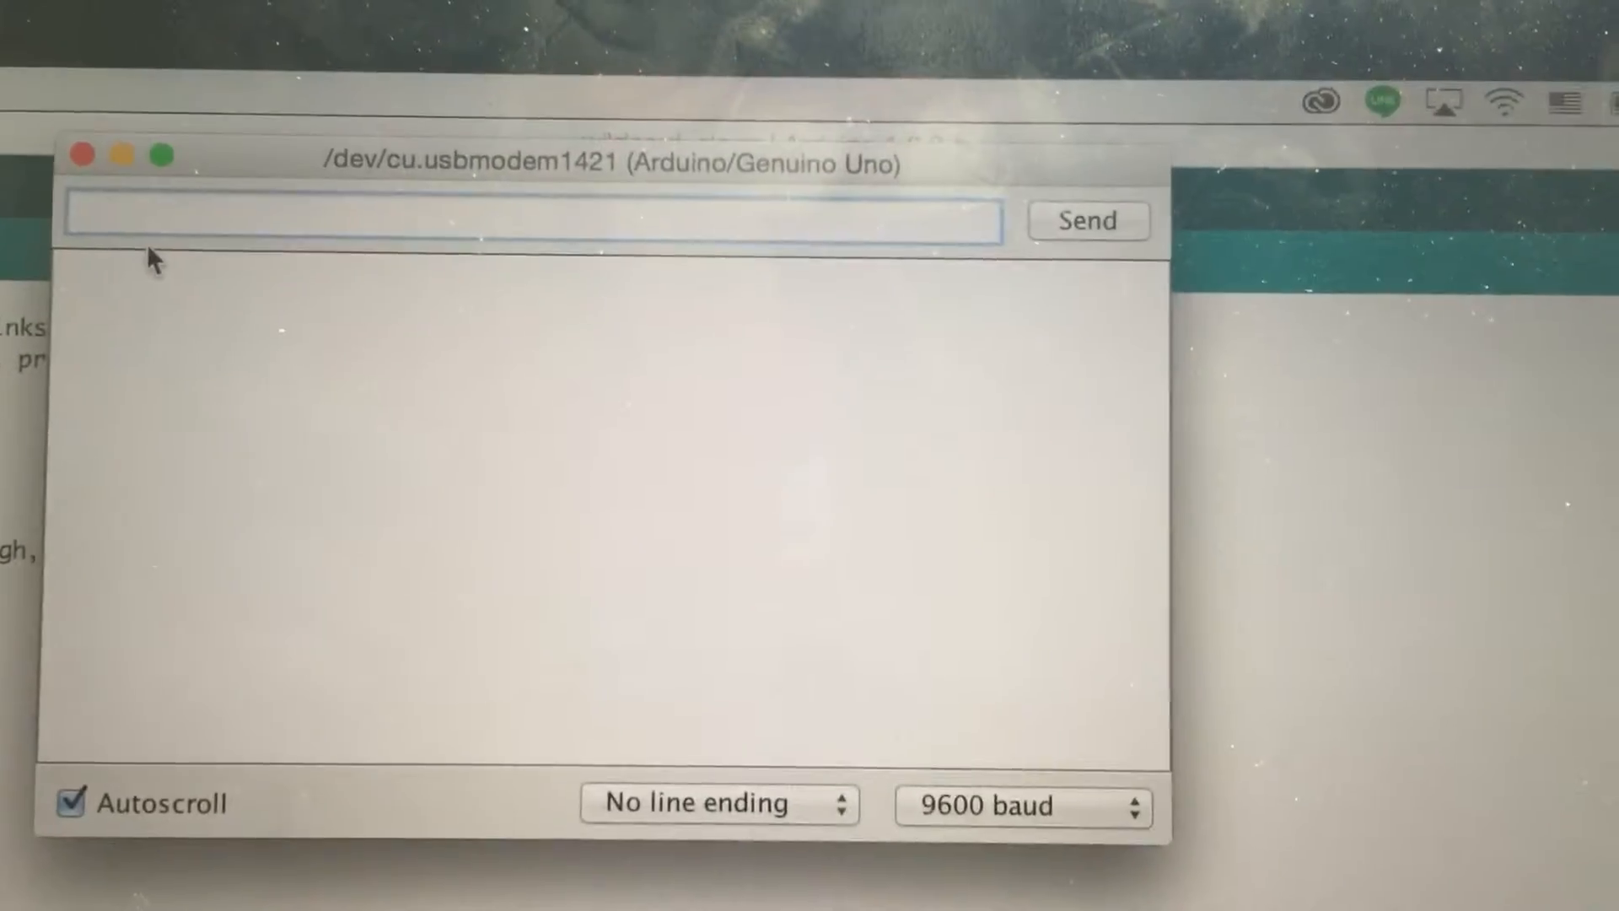